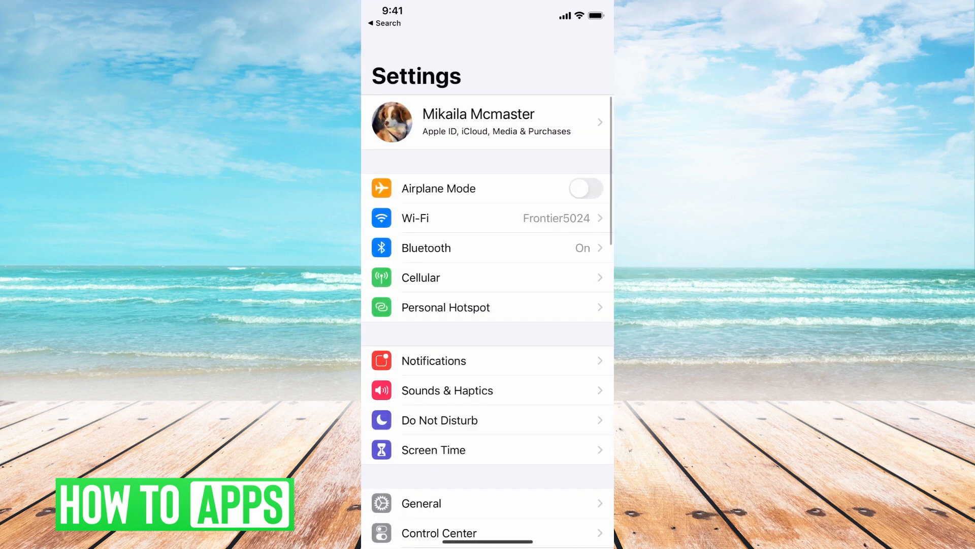
Open General > iPhone Storage and scroll the app list down to the System and Other totals
left_click(421, 502)
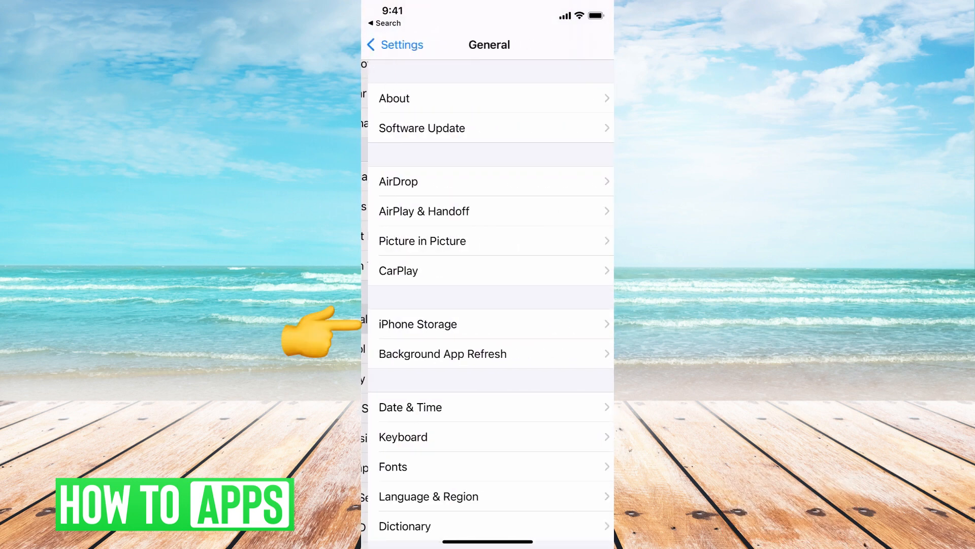
left_click(422, 128)
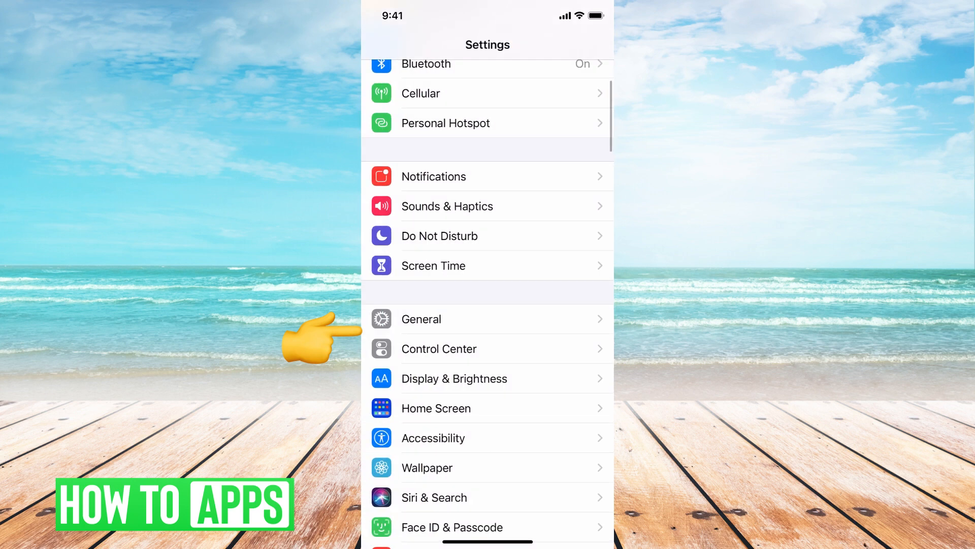
left_click(421, 318)
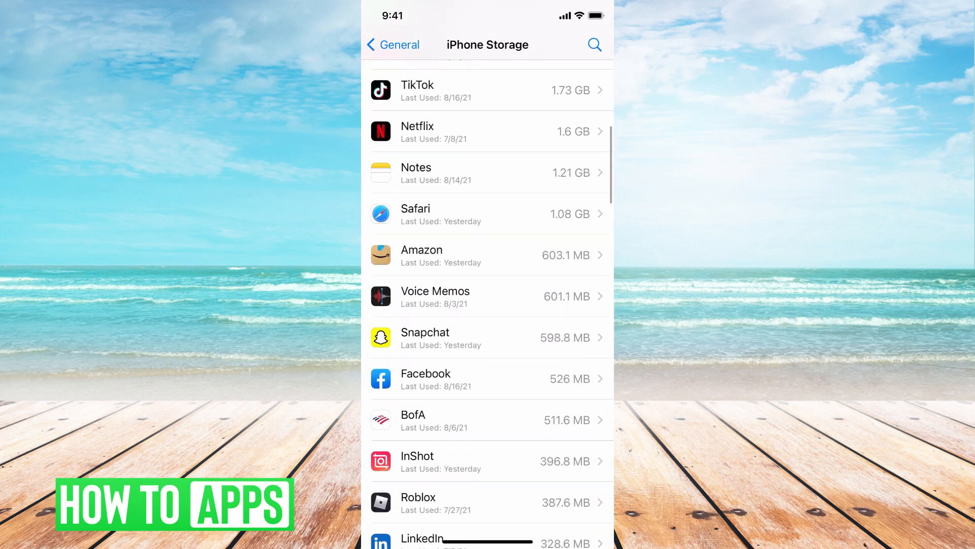
scroll("down", 3)
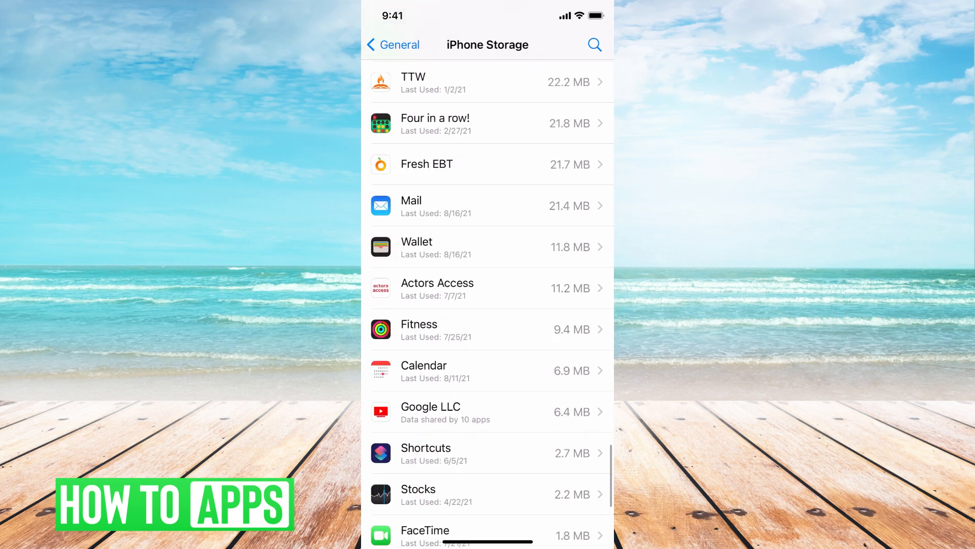
scroll("down", 3)
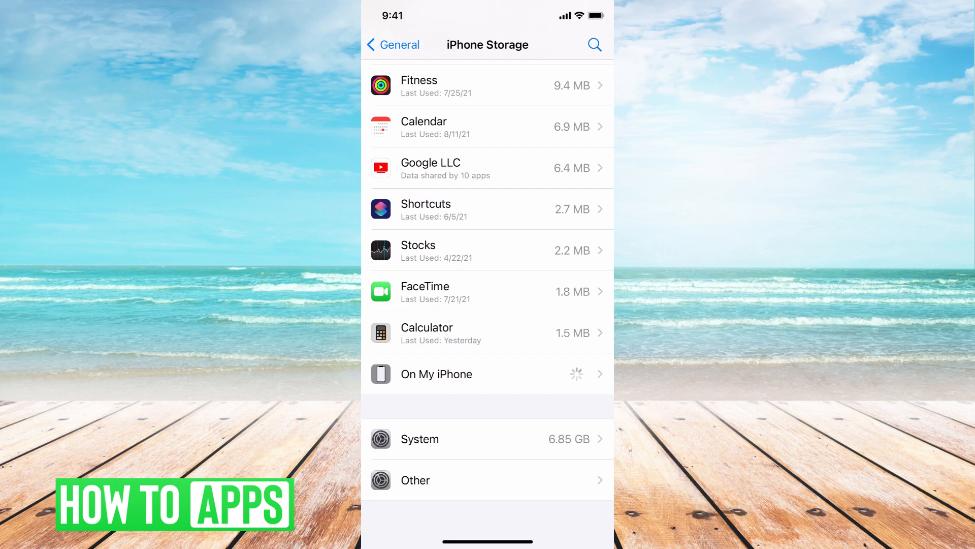
Go back from iPhone Storage to the General list, which ends at Reset and Shut Down
left_click(393, 45)
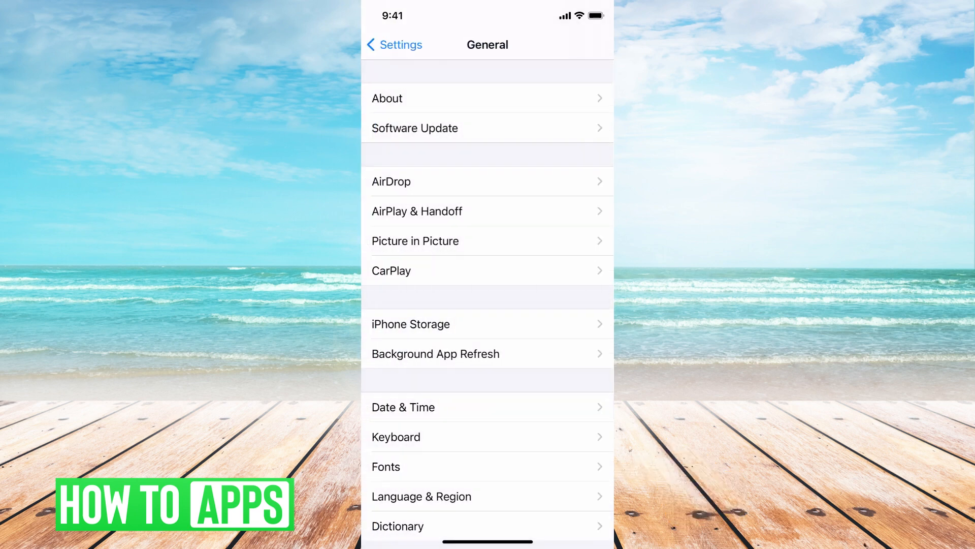
left_click(393, 44)
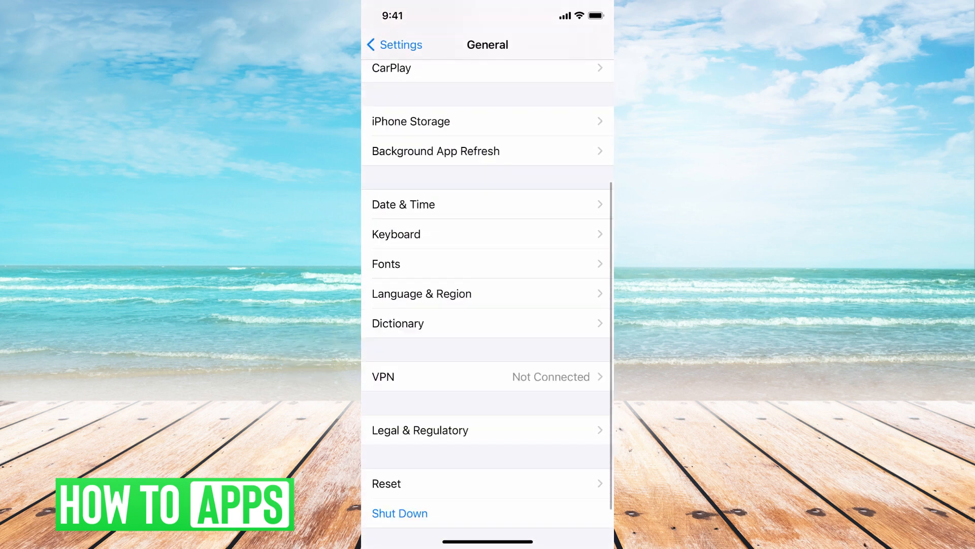
Choose Reset > Reset Network Settings to bring up the Enter Passcode prompt
left_click(386, 484)
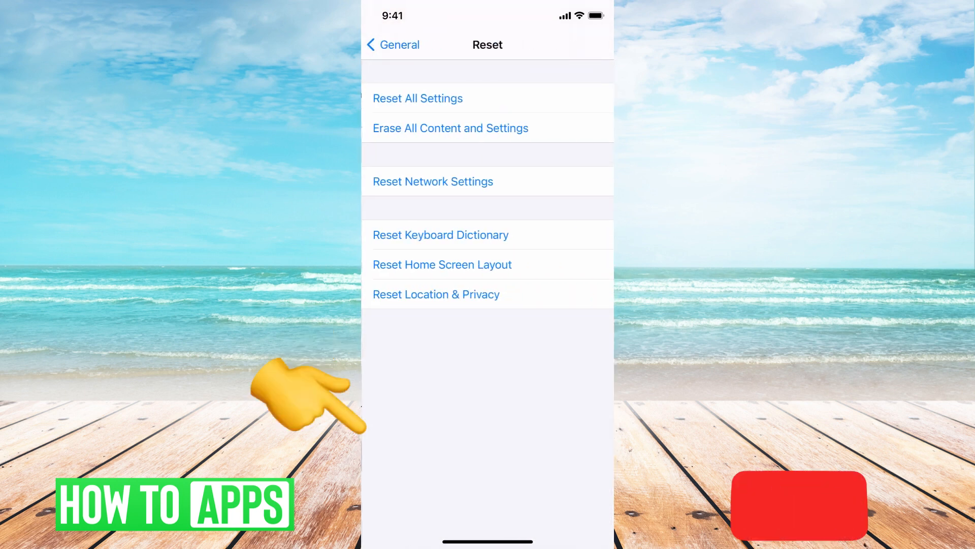
left_click(431, 181)
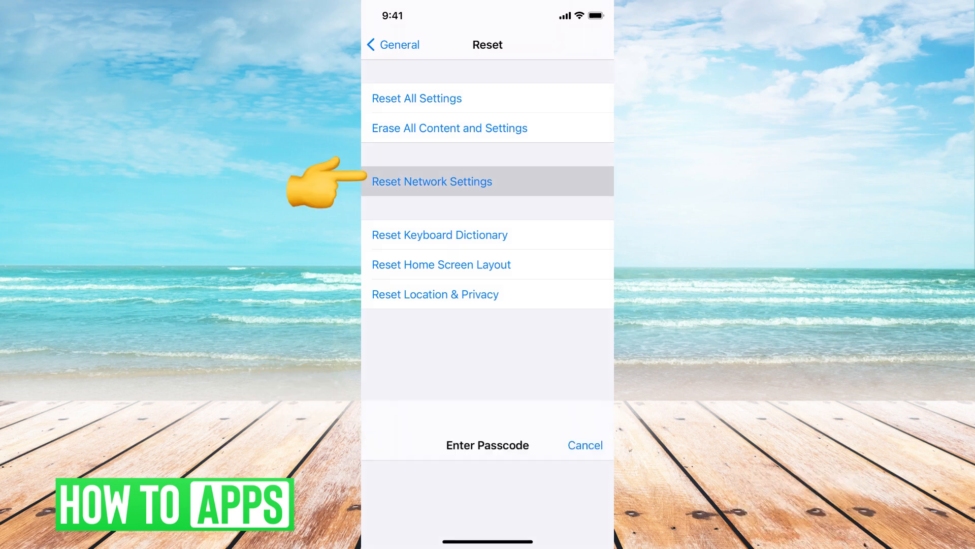
left_click(431, 180)
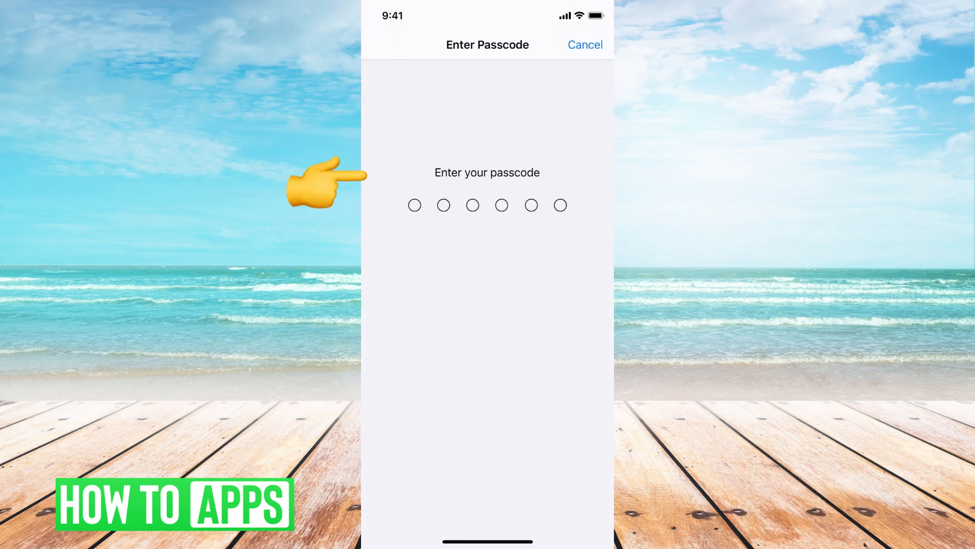